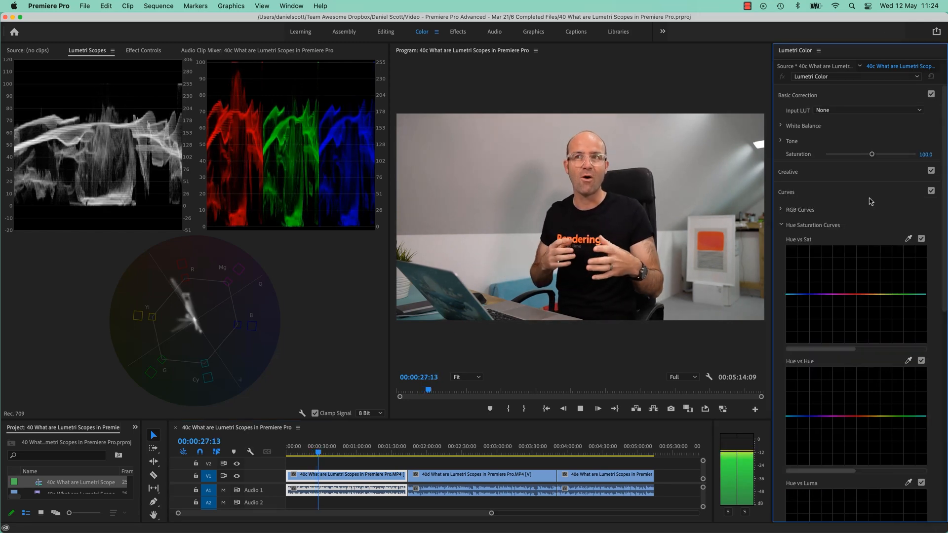
- Expand the White Balance and Tone sections of Lumetri Color for the clip
{"action": "left_click", "coordinate": [782, 126]}
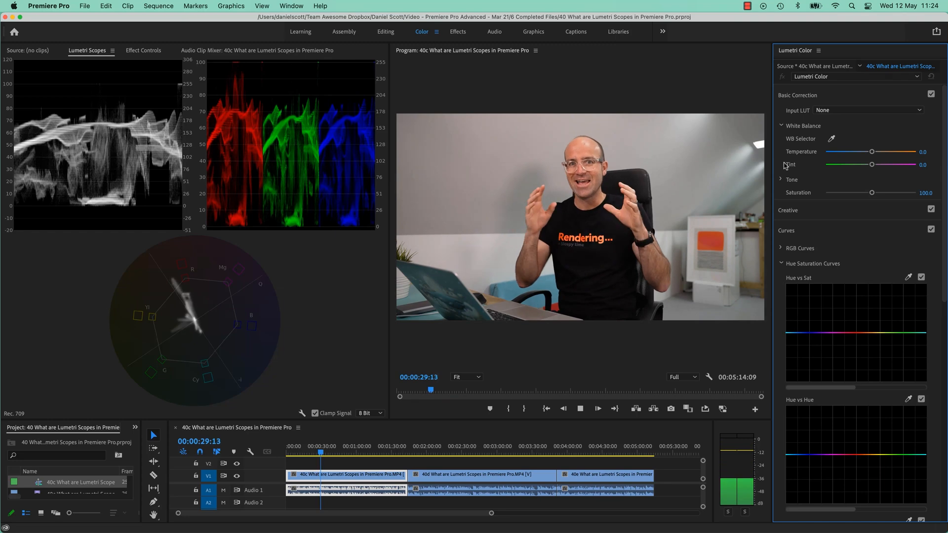
{"action": "left_click", "coordinate": [788, 180]}
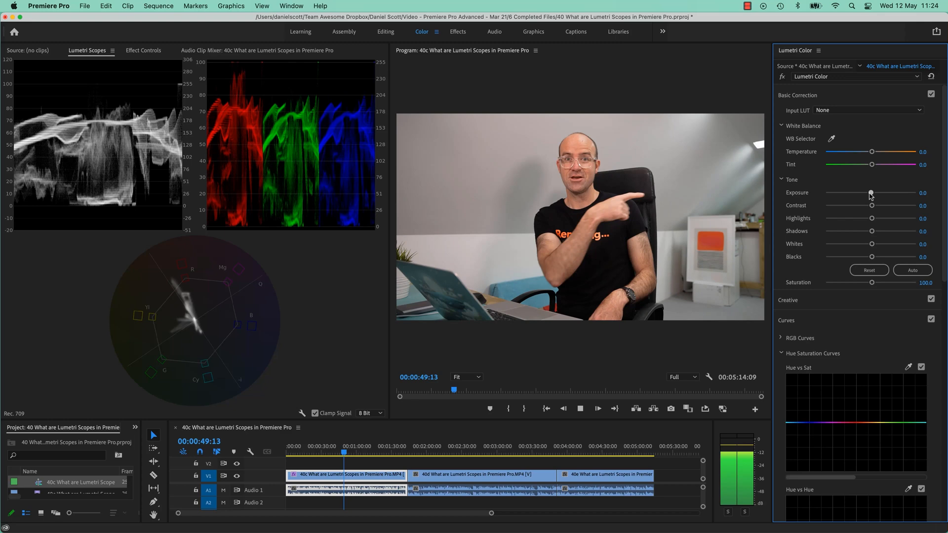
- Dip Exposure to about -1.8, then return it to 0.2 while watching the scopes
{"action": "left_click_drag", "start_coordinate": [870, 193], "coordinate": [854, 192]}
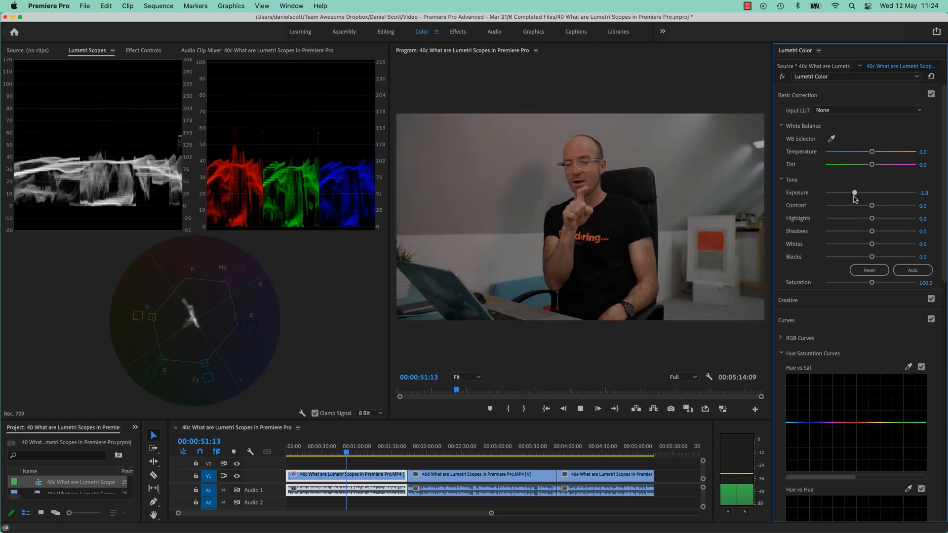
{"action": "left_click_drag", "start_coordinate": [854, 192], "coordinate": [871, 192]}
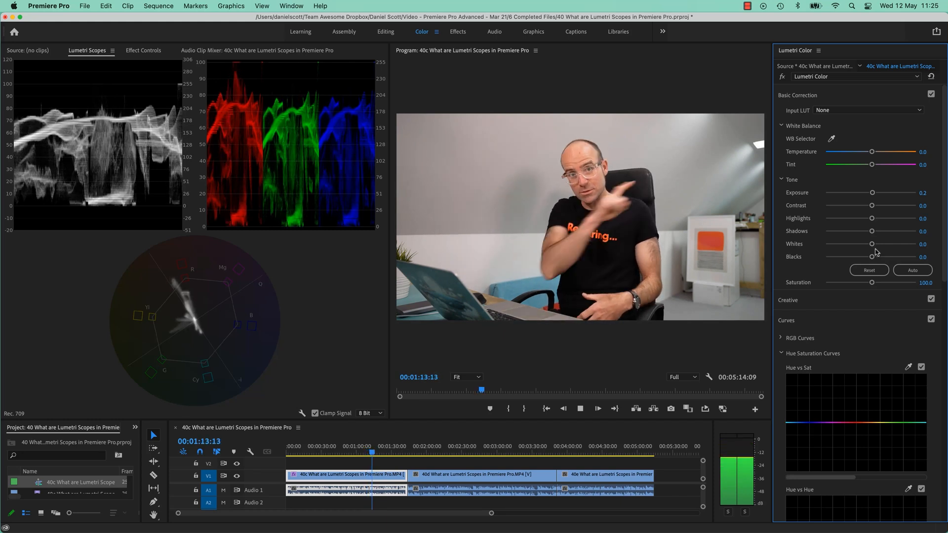
- Swing Blacks and Whites down then up, settling Blacks 3.3, Whites 4.3, Contrast 2.2
{"action": "left_click_drag", "start_coordinate": [872, 257], "coordinate": [853, 257]}
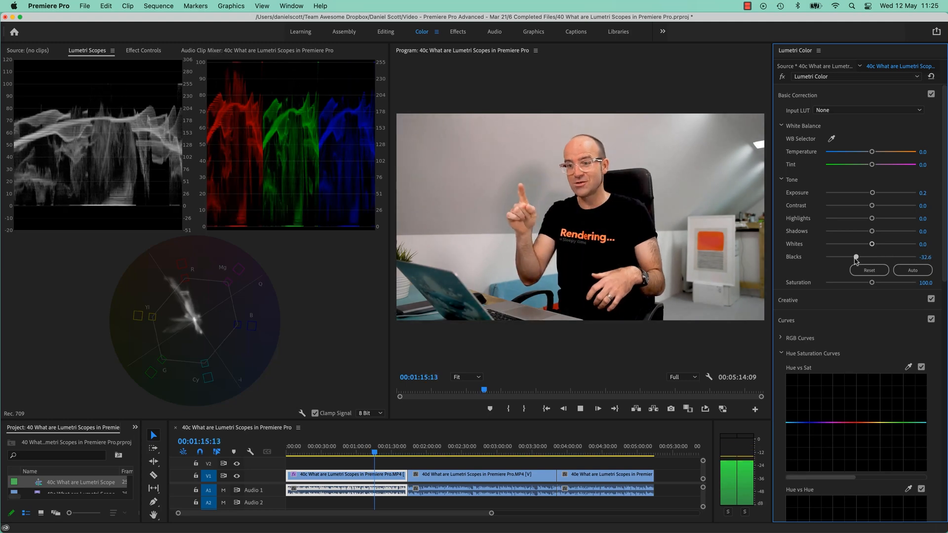
{"action": "left_click_drag", "start_coordinate": [852, 257], "coordinate": [871, 257]}
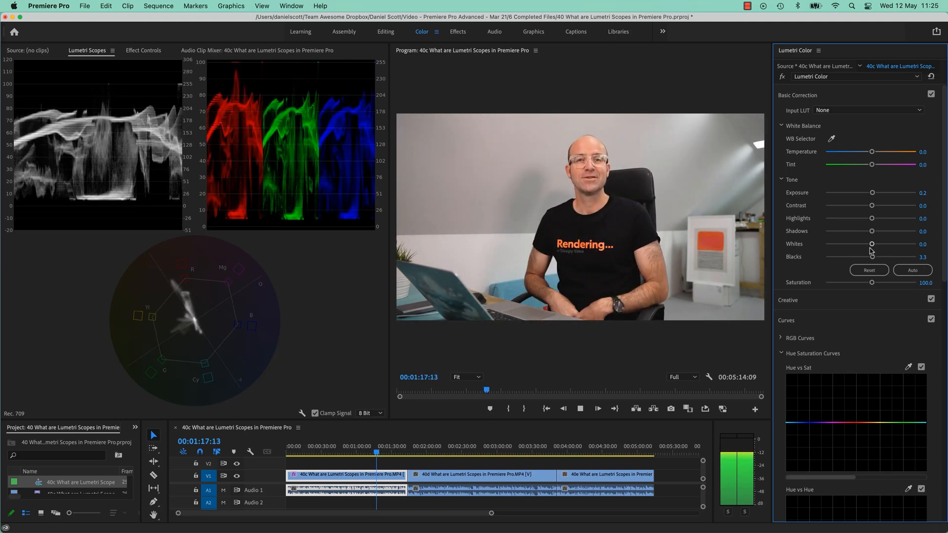
{"action": "left_click_drag", "start_coordinate": [872, 244], "coordinate": [866, 244]}
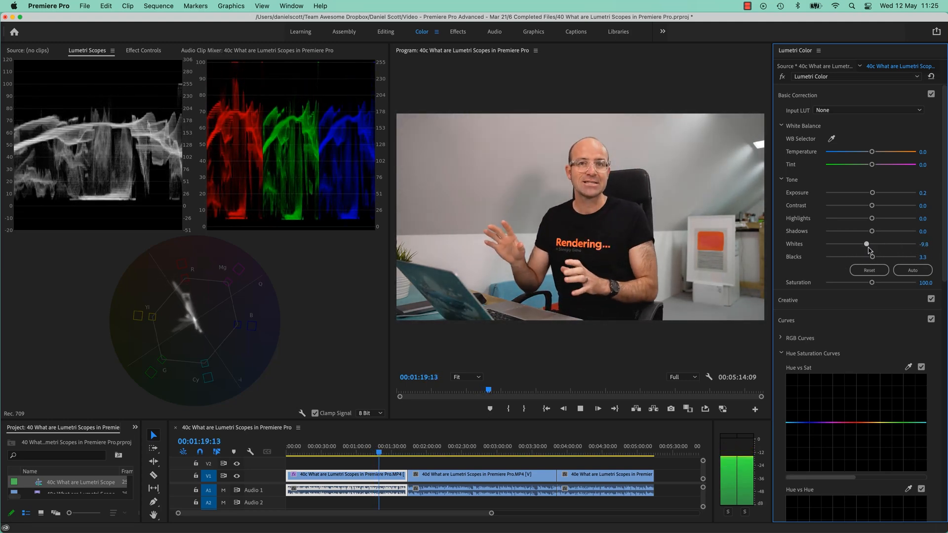
{"action": "left_click_drag", "start_coordinate": [866, 244], "coordinate": [874, 244]}
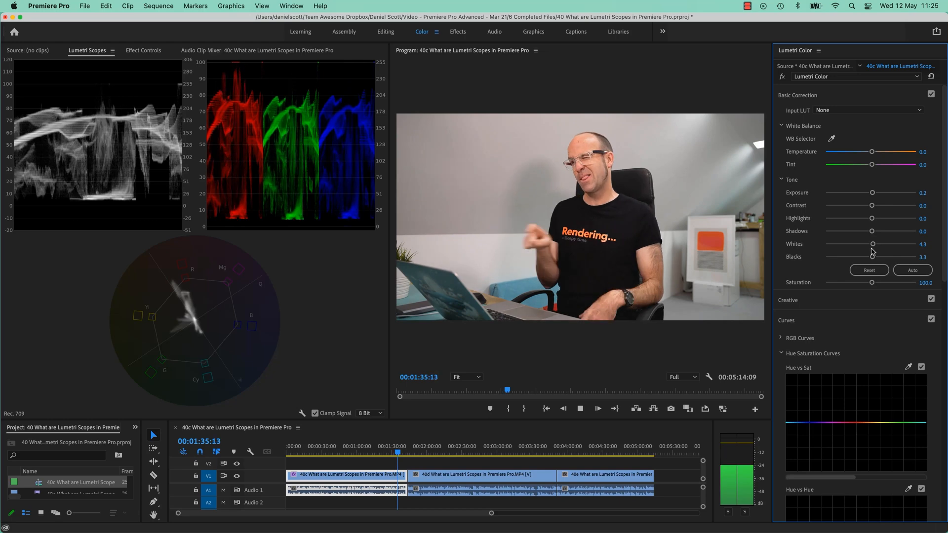
{"action": "left_click_drag", "start_coordinate": [872, 205], "coordinate": [890, 205]}
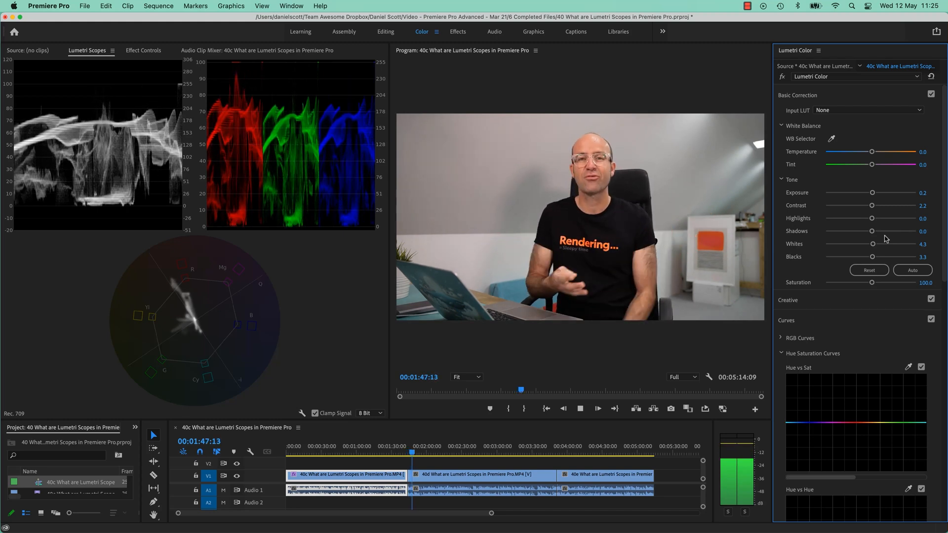
- Select the second timeline clip so Lumetri Color and the scopes target it
{"action": "left_click", "coordinate": [483, 474]}
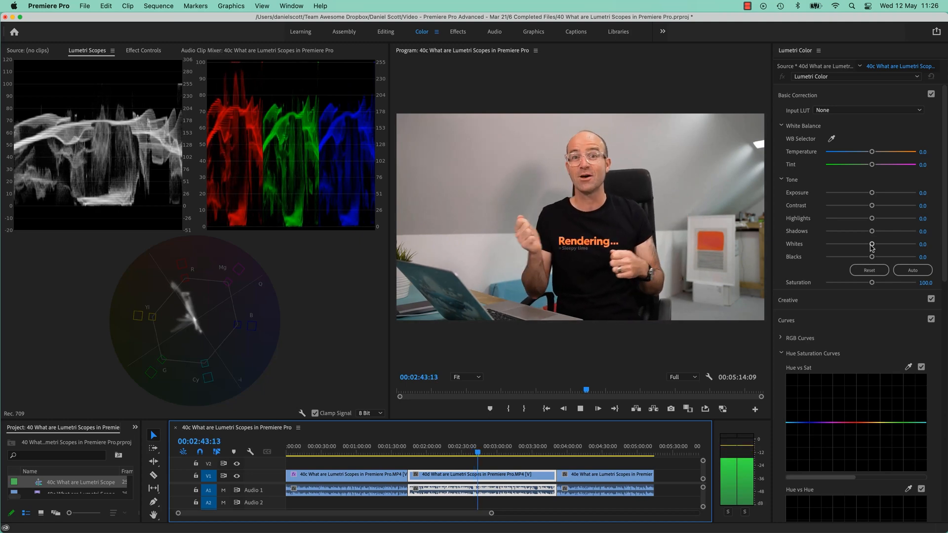
- Push Whites to 68.5 and Highlights to -39.1, settle at Highlights 6.5, Whites 16.3, Temperature 1.1
{"action": "left_click_drag", "start_coordinate": [871, 244], "coordinate": [906, 244]}
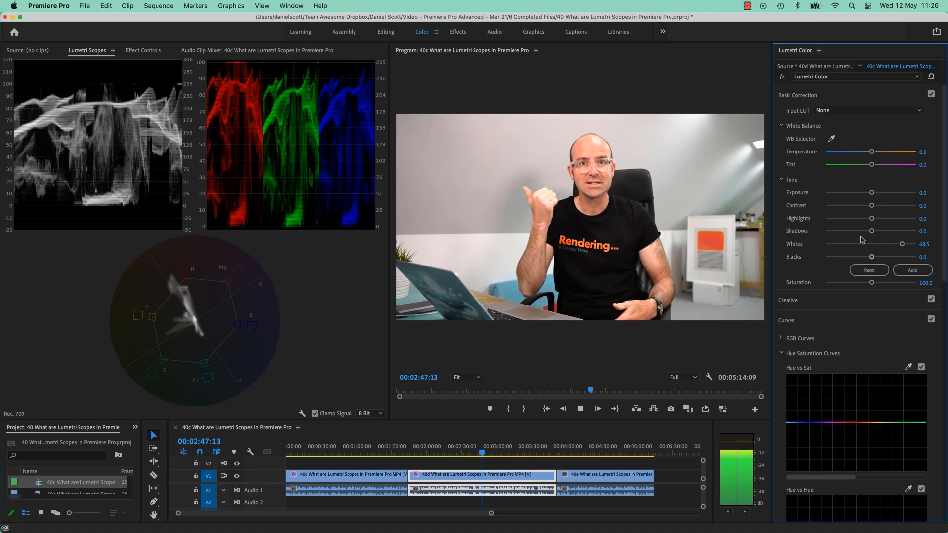
{"action": "left_click_drag", "start_coordinate": [872, 219], "coordinate": [852, 218]}
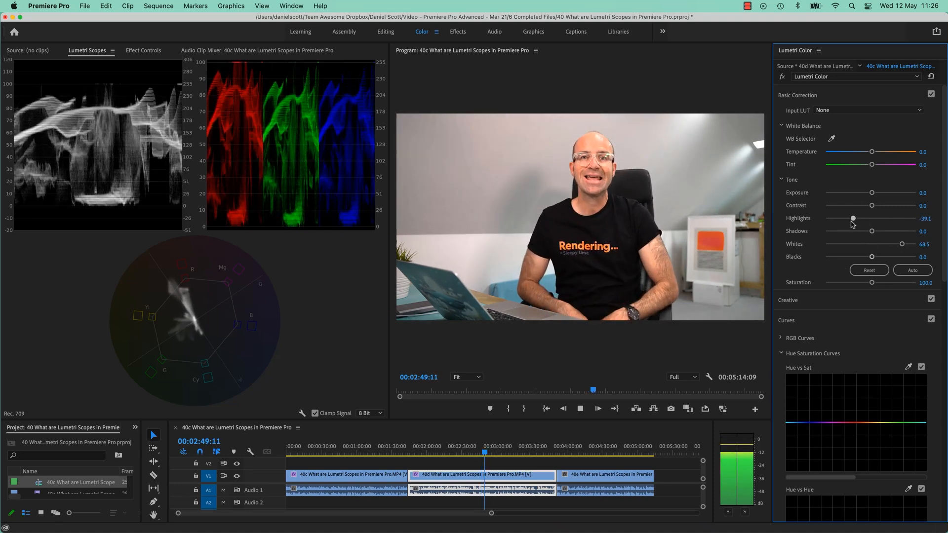
{"action": "left_click_drag", "start_coordinate": [853, 218], "coordinate": [889, 219]}
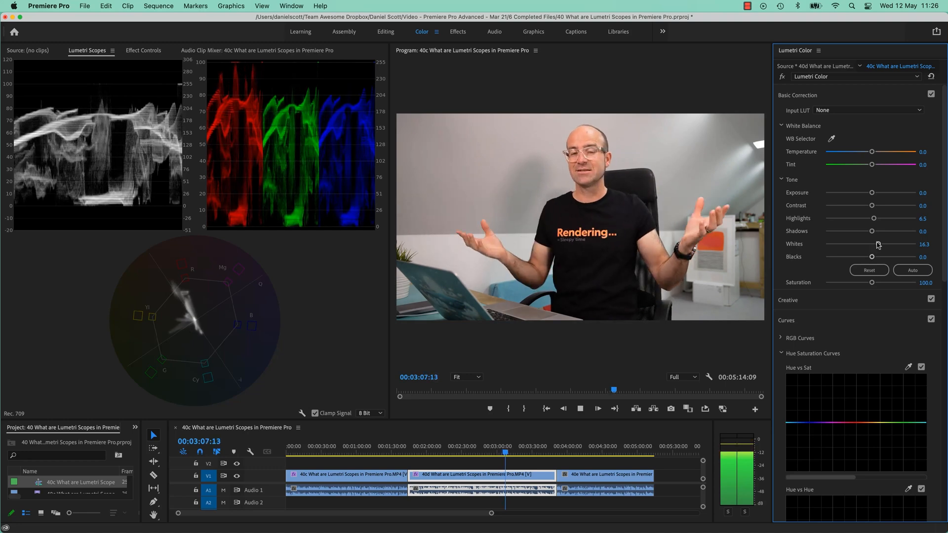
{"action": "left_click_drag", "start_coordinate": [871, 152], "coordinate": [874, 152]}
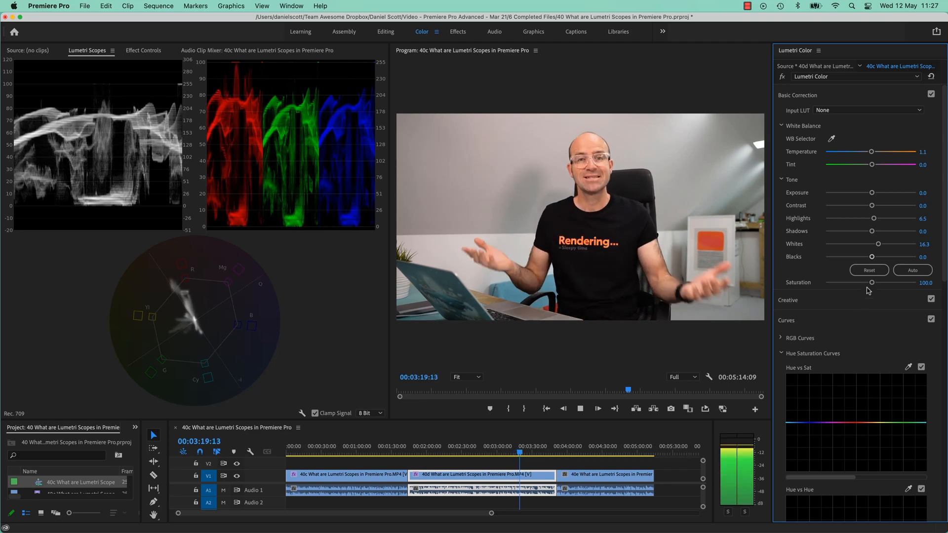
{"action": "left_click_drag", "start_coordinate": [870, 282], "coordinate": [850, 282]}
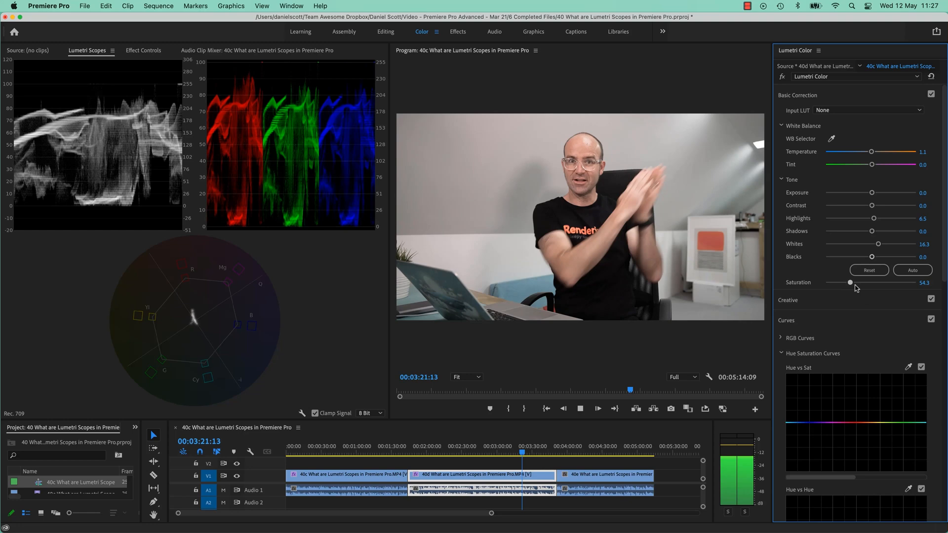
{"action": "left_click_drag", "start_coordinate": [850, 282], "coordinate": [876, 283]}
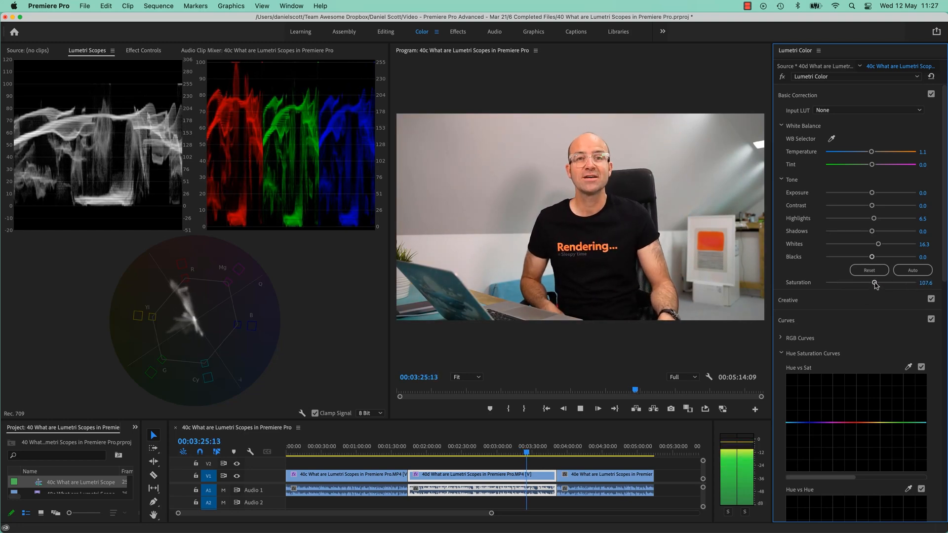
{"action": "left_click_drag", "start_coordinate": [874, 283], "coordinate": [870, 284]}
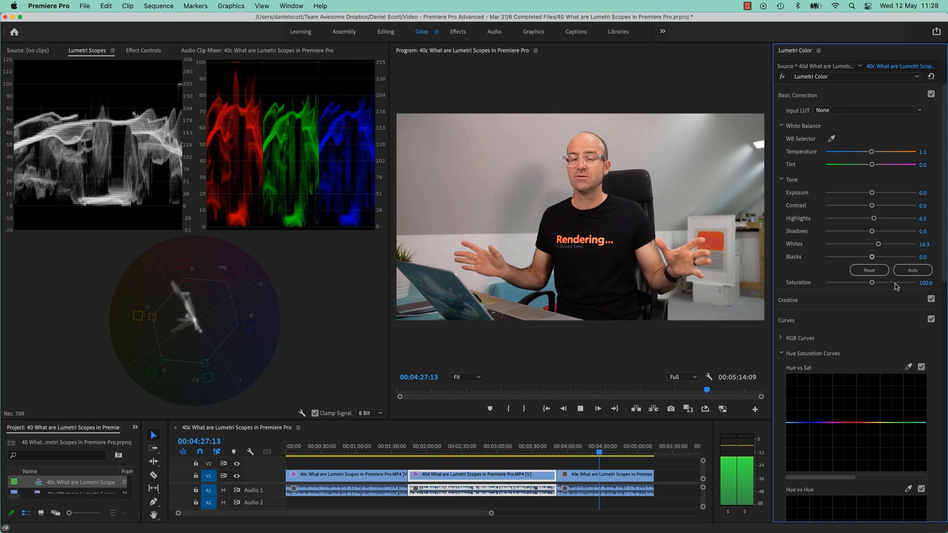
{"action": "left_click", "coordinate": [581, 409]}
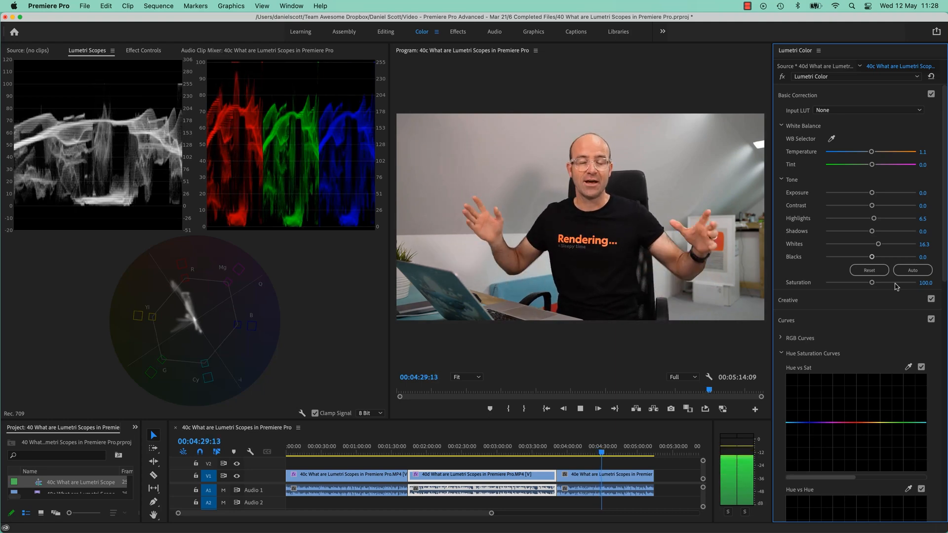